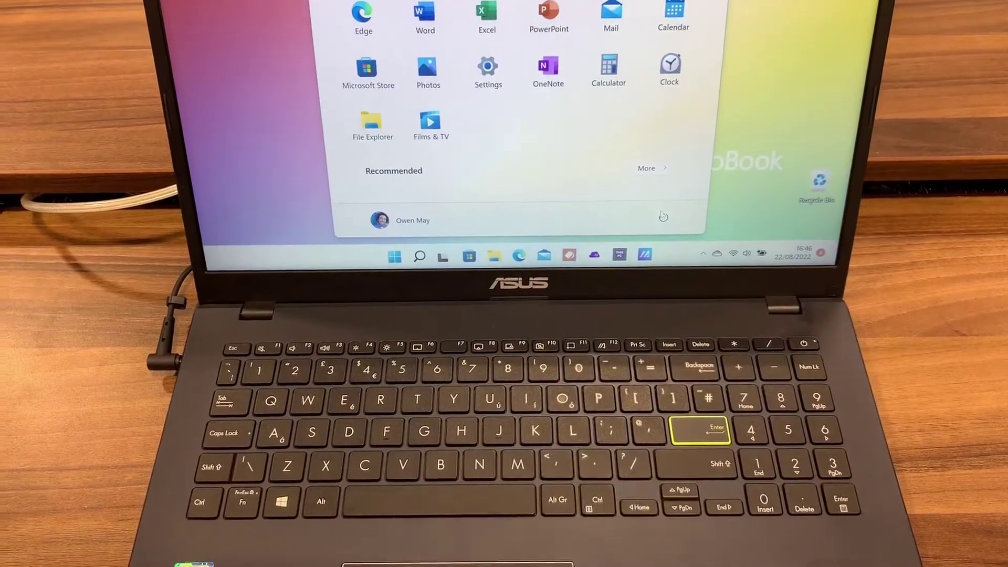
Open the Start menu's power options to reveal Sleep, Shut down and Restart
left_click(663, 214)
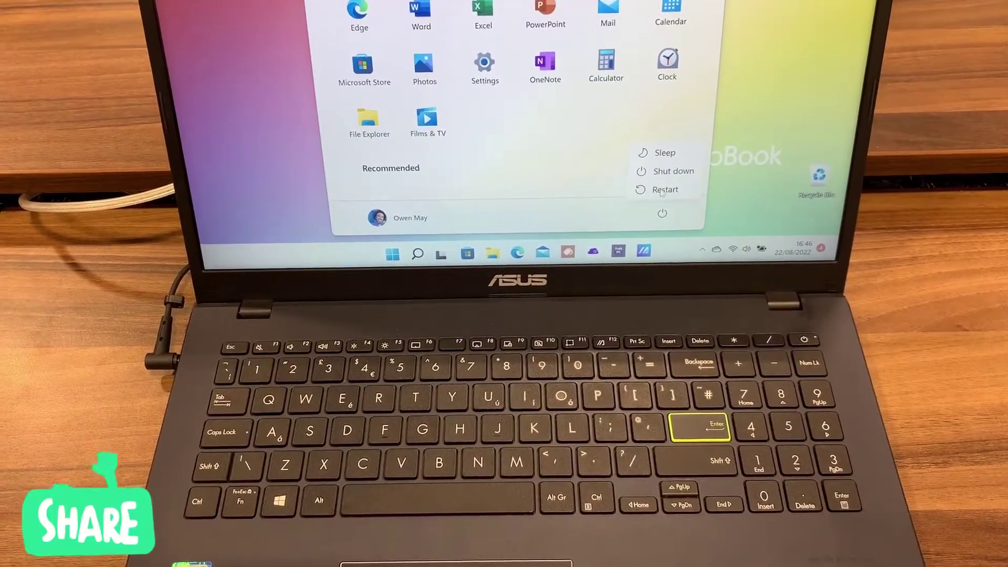